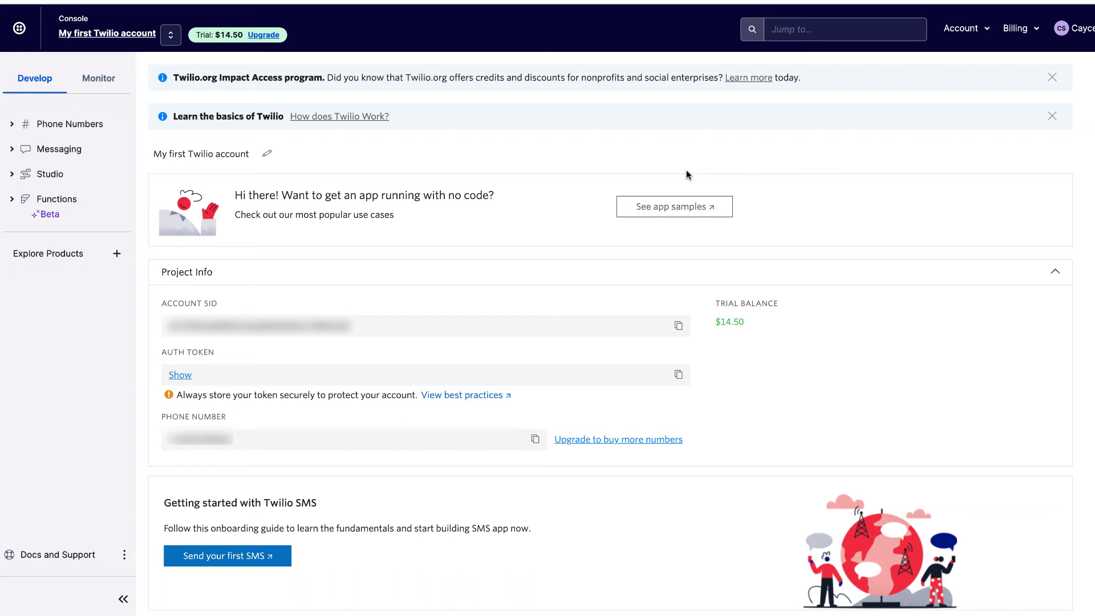
mouse_move(468, 219)
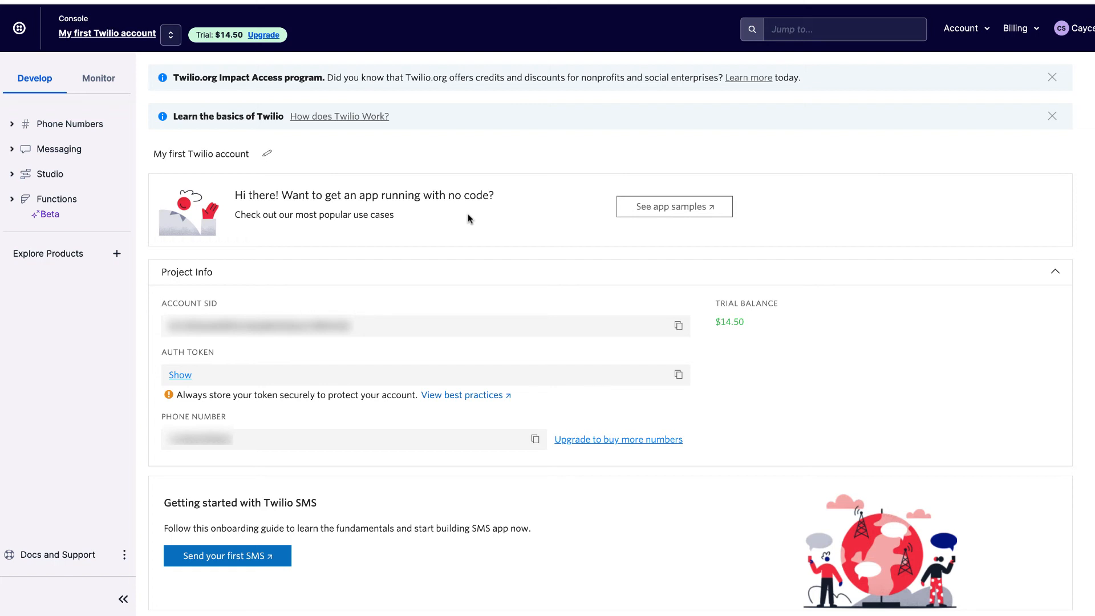
mouse_move(237, 282)
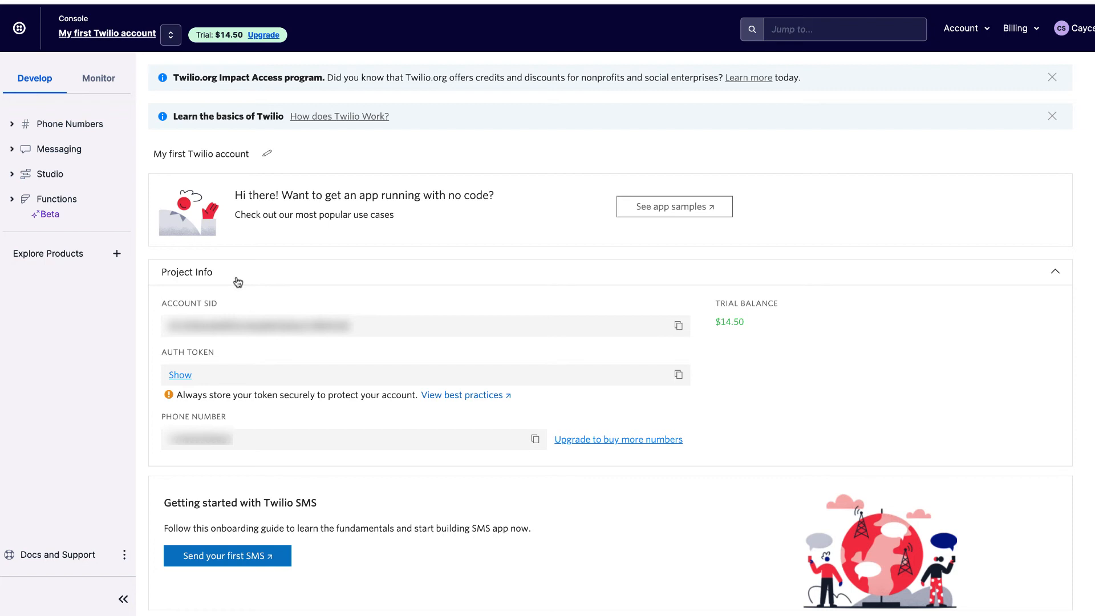
mouse_move(190, 49)
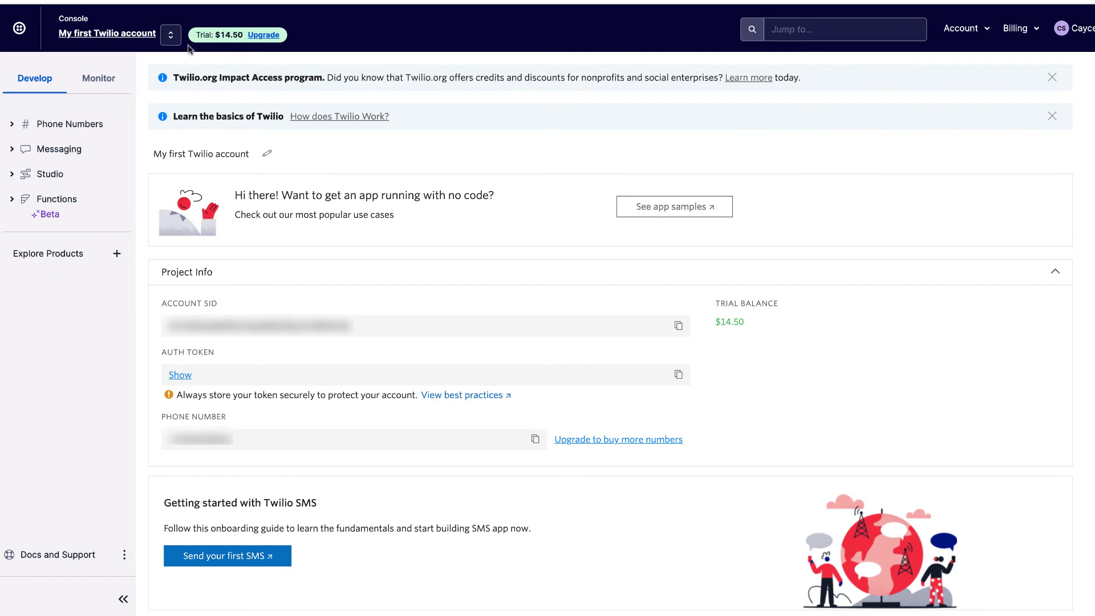
mouse_move(106, 34)
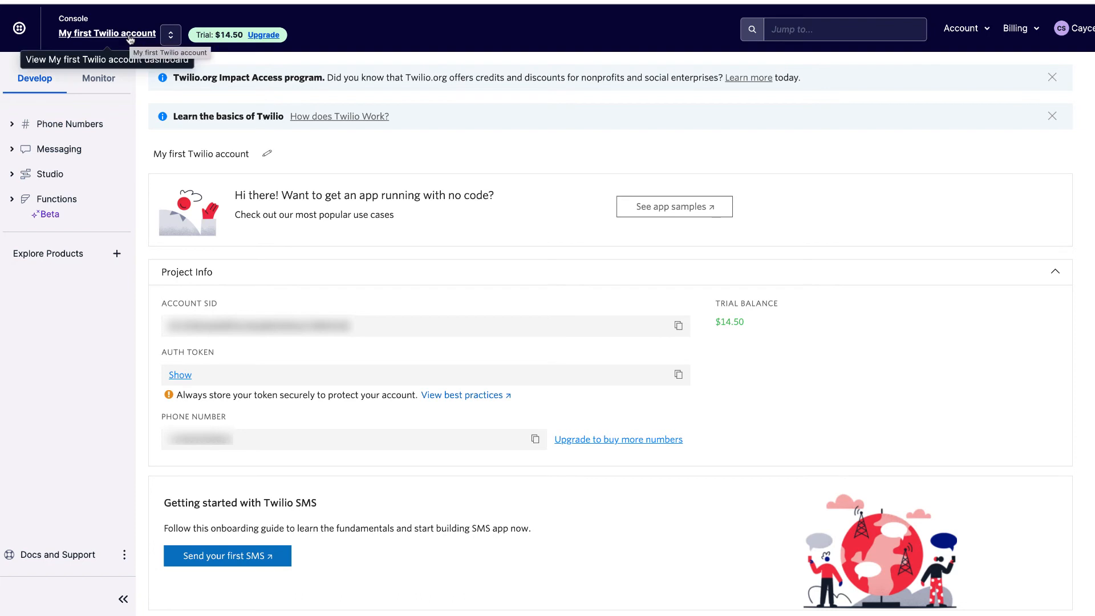
mouse_move(137, 97)
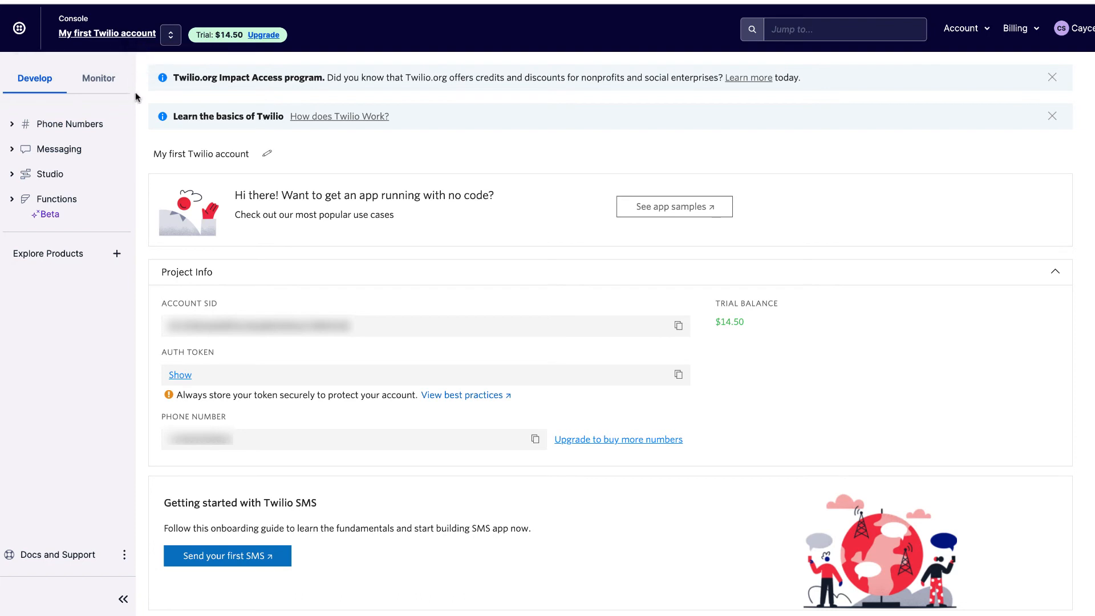
mouse_move(139, 52)
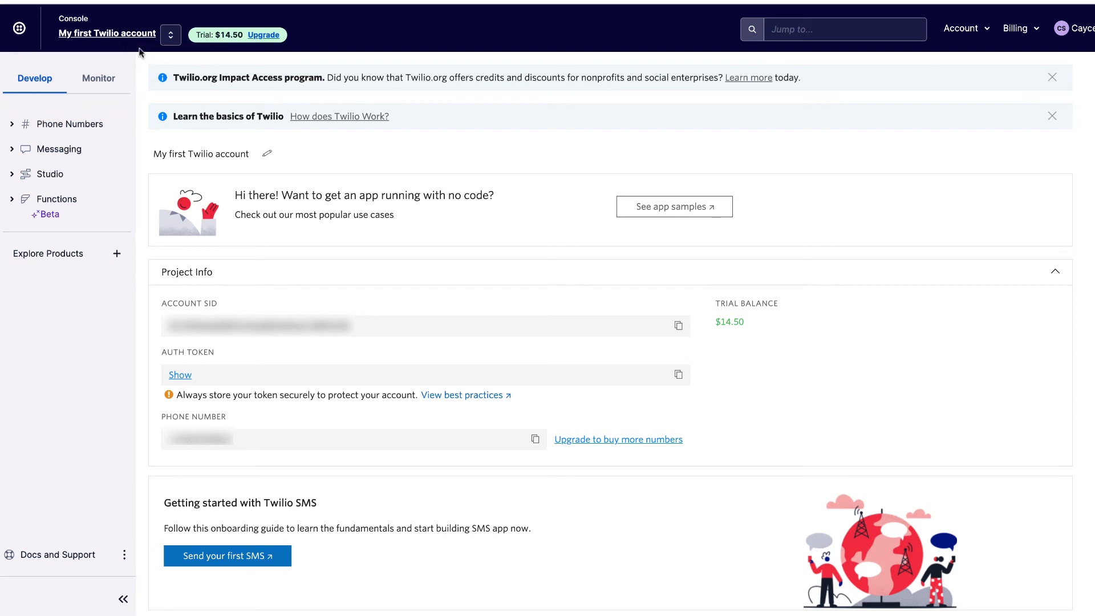
mouse_move(340, 242)
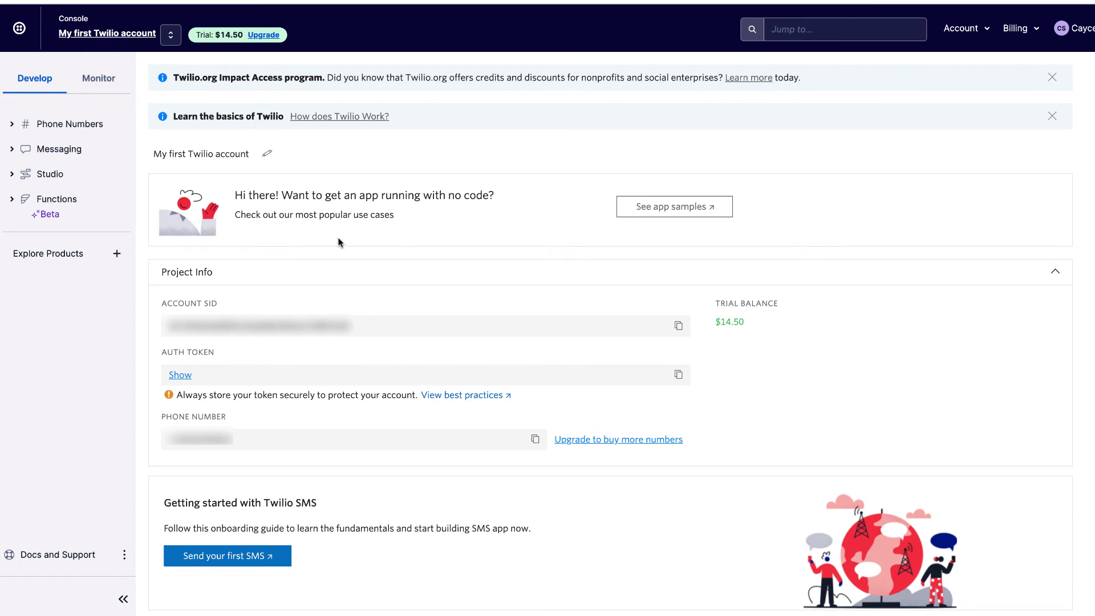
mouse_move(147, 277)
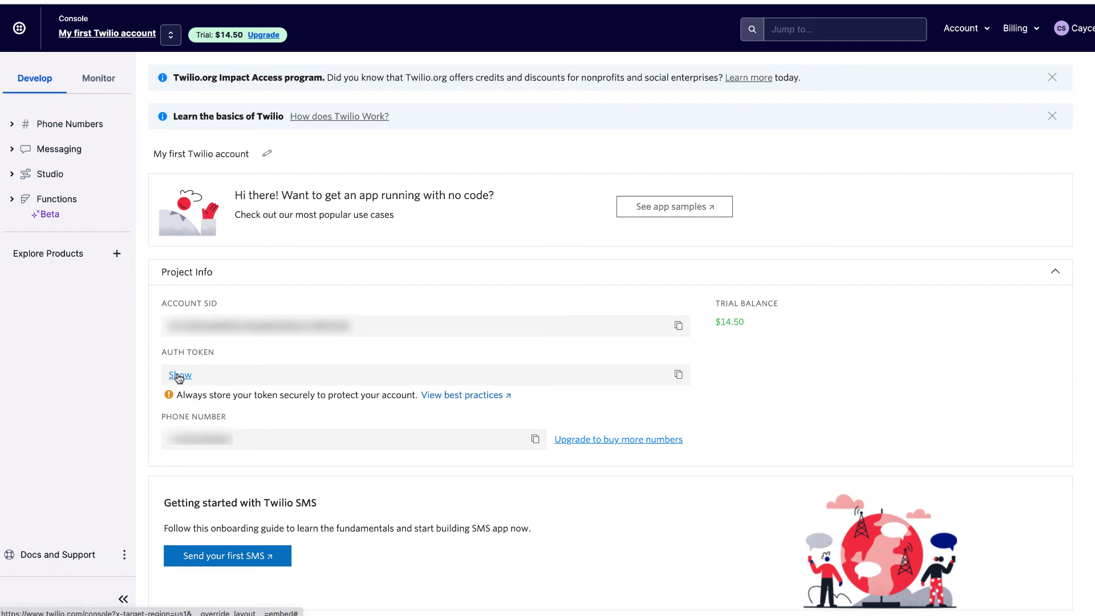
mouse_move(676, 375)
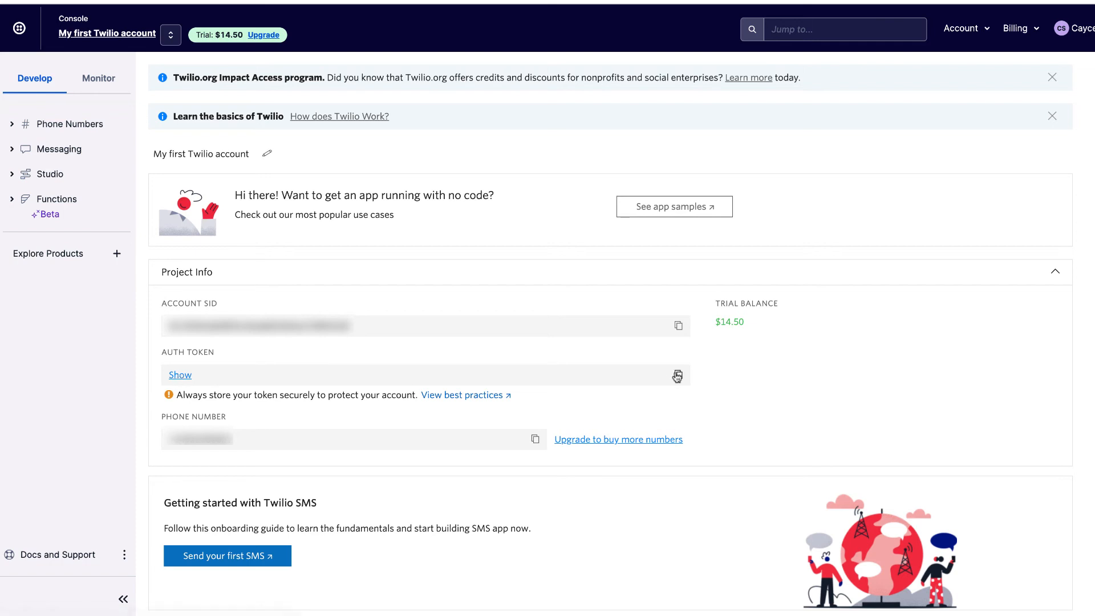
mouse_move(676, 376)
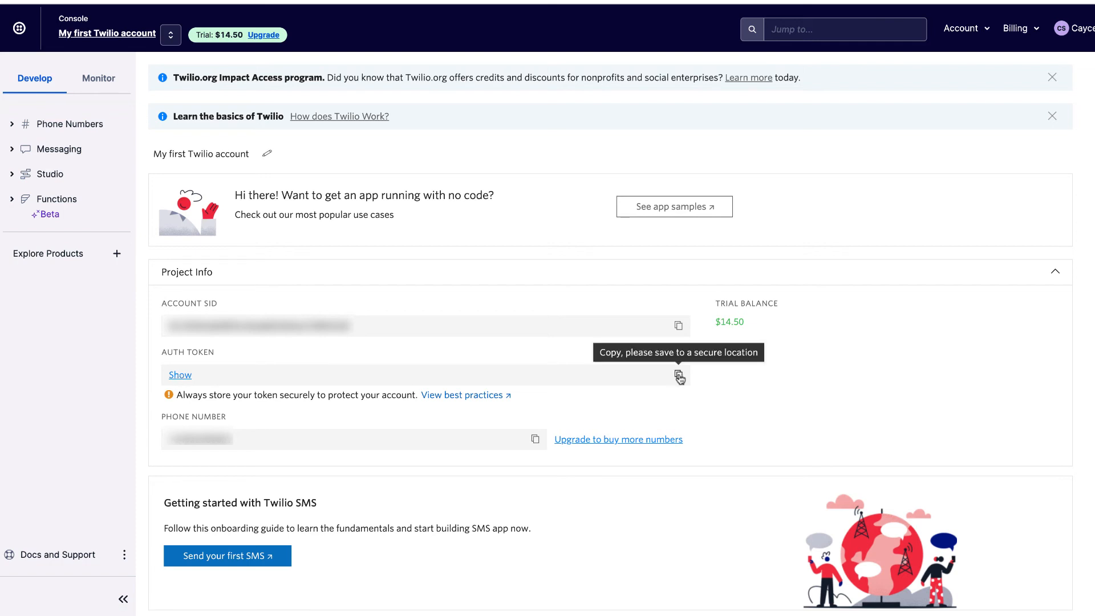
mouse_move(605, 370)
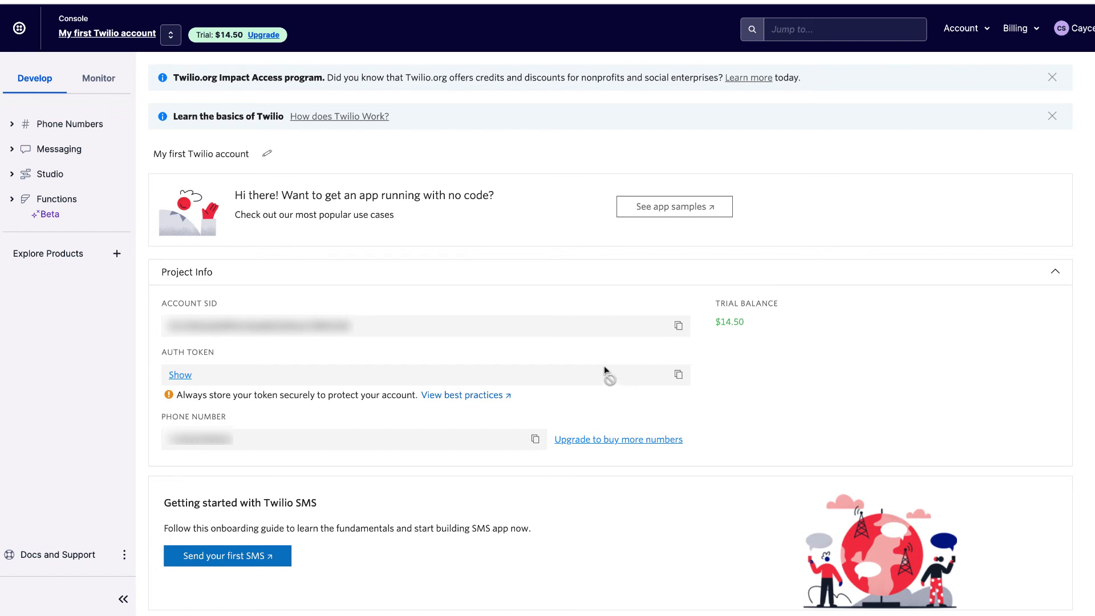
mouse_move(513, 341)
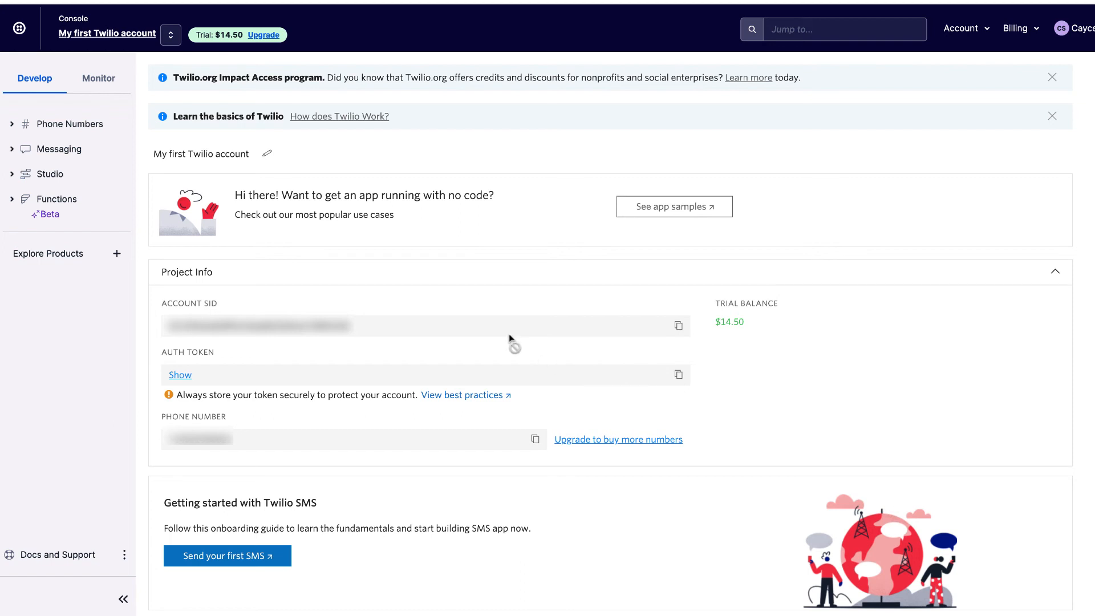
mouse_move(583, 366)
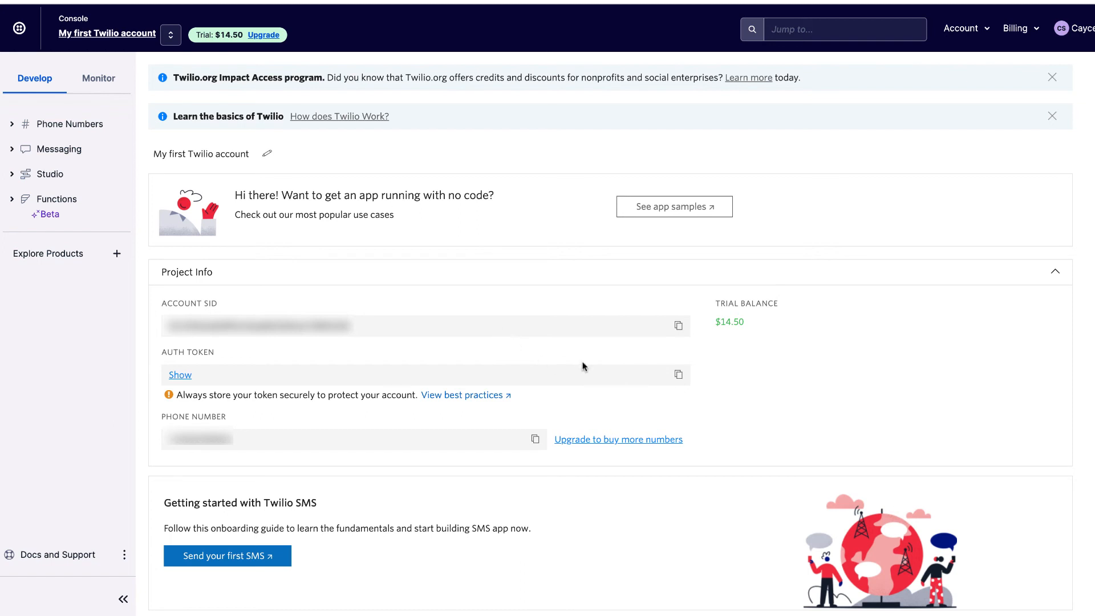
mouse_move(625, 400)
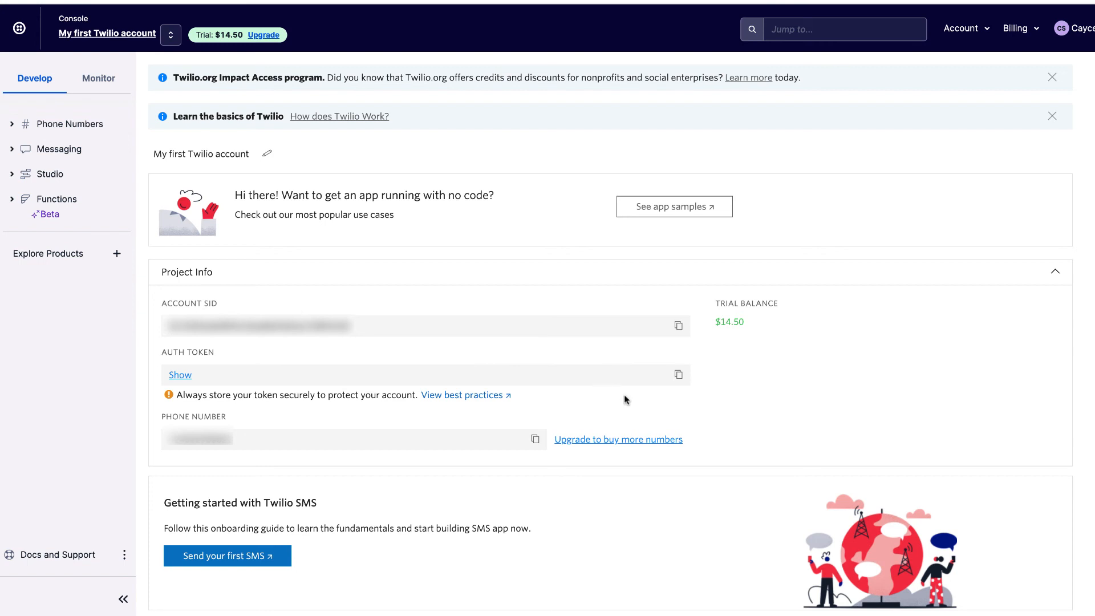
mouse_move(499, 482)
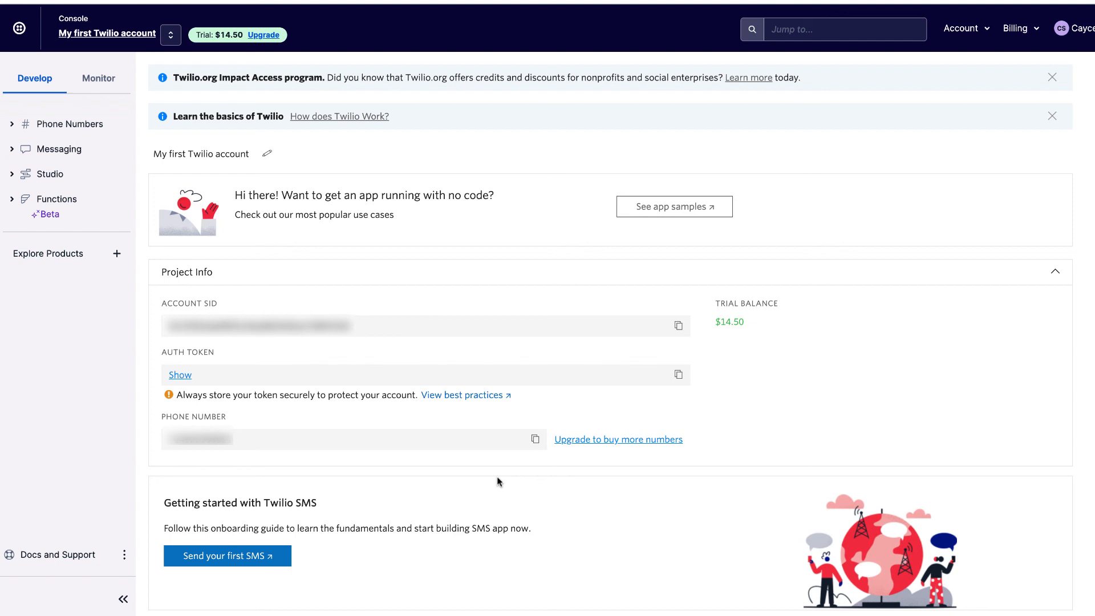
mouse_move(363, 180)
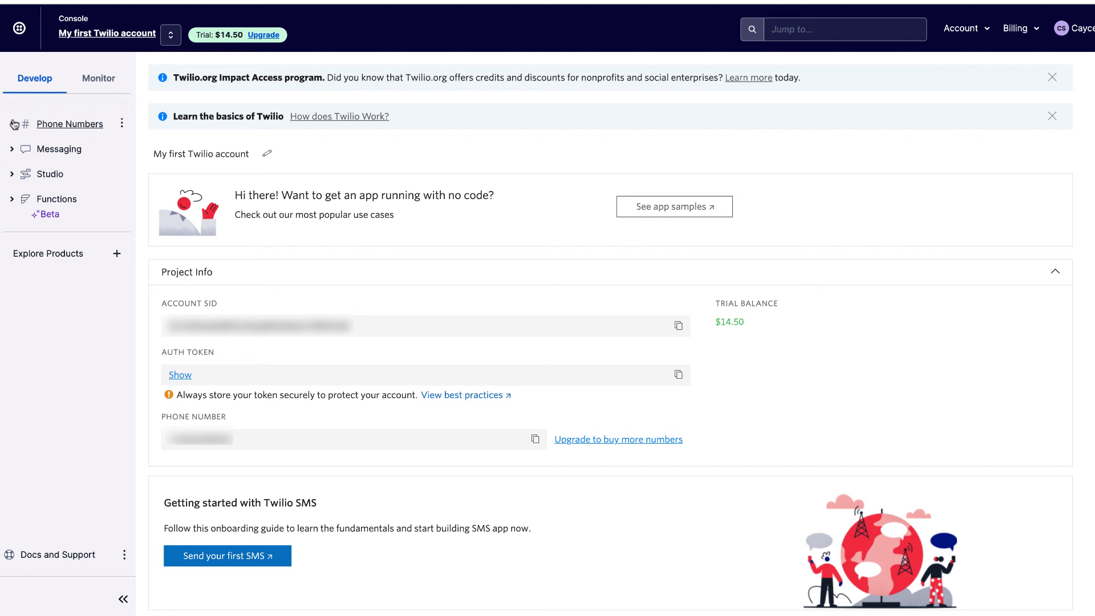
Step: Navigate the sidebar through Phone Numbers and Manage to reach Buy a number
left_click(70, 123)
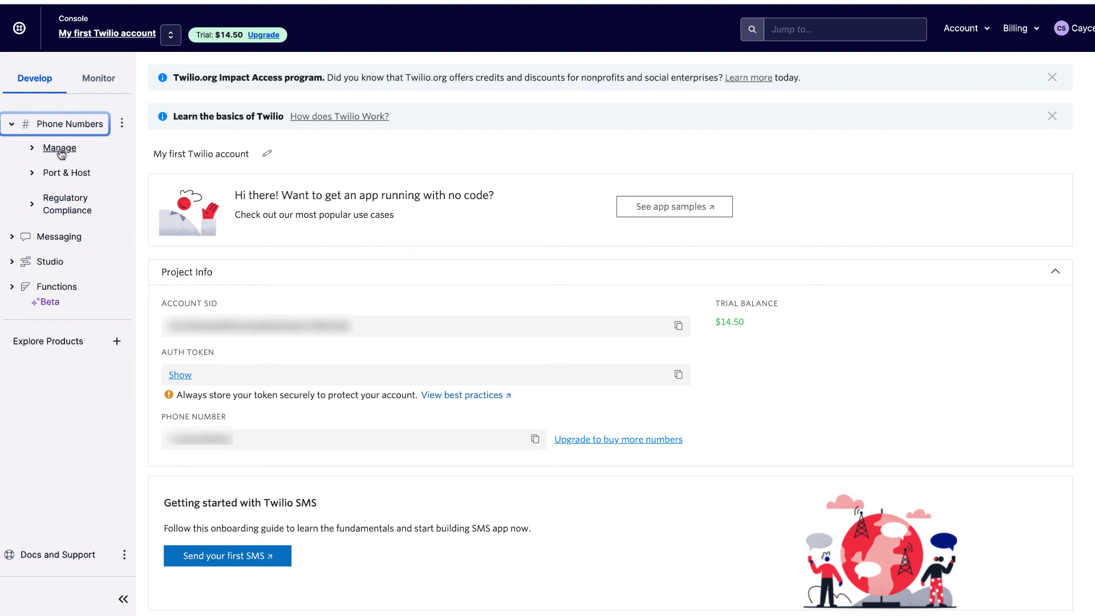
left_click(59, 147)
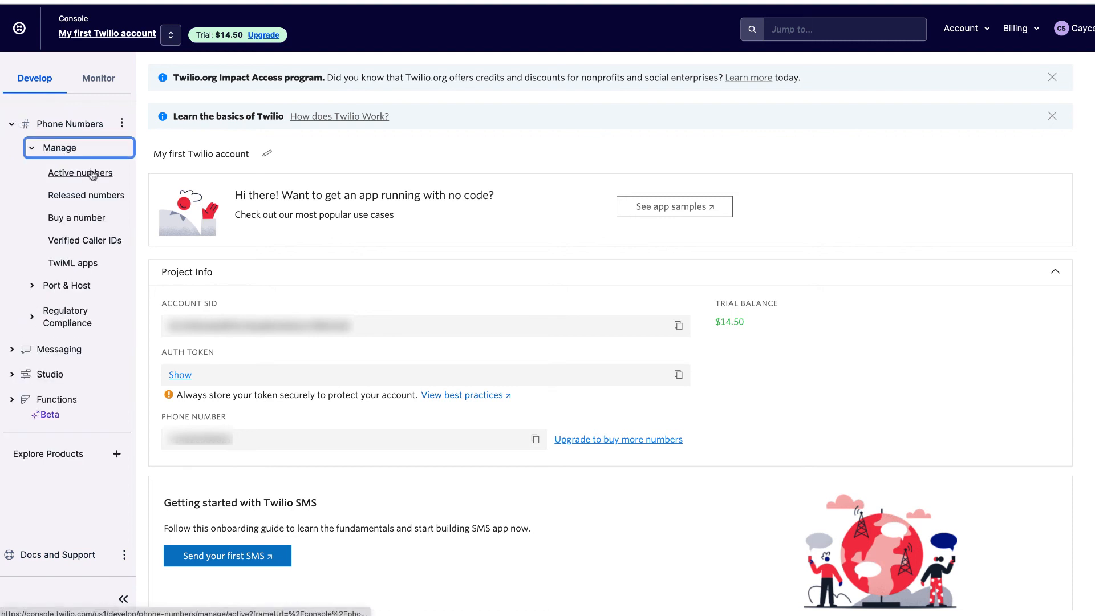
left_click(76, 217)
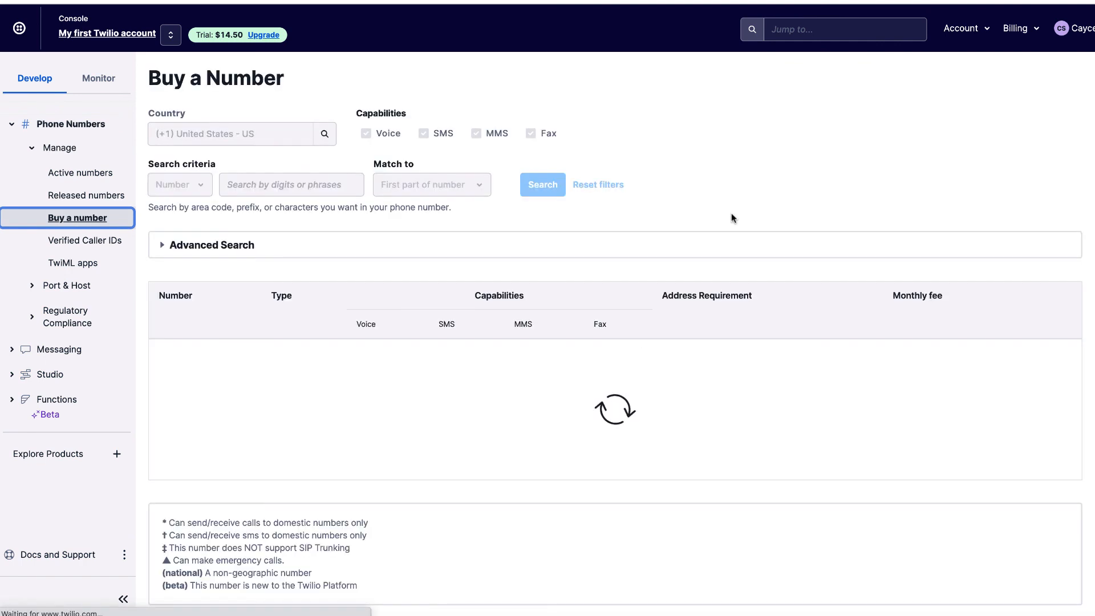
left_click(542, 185)
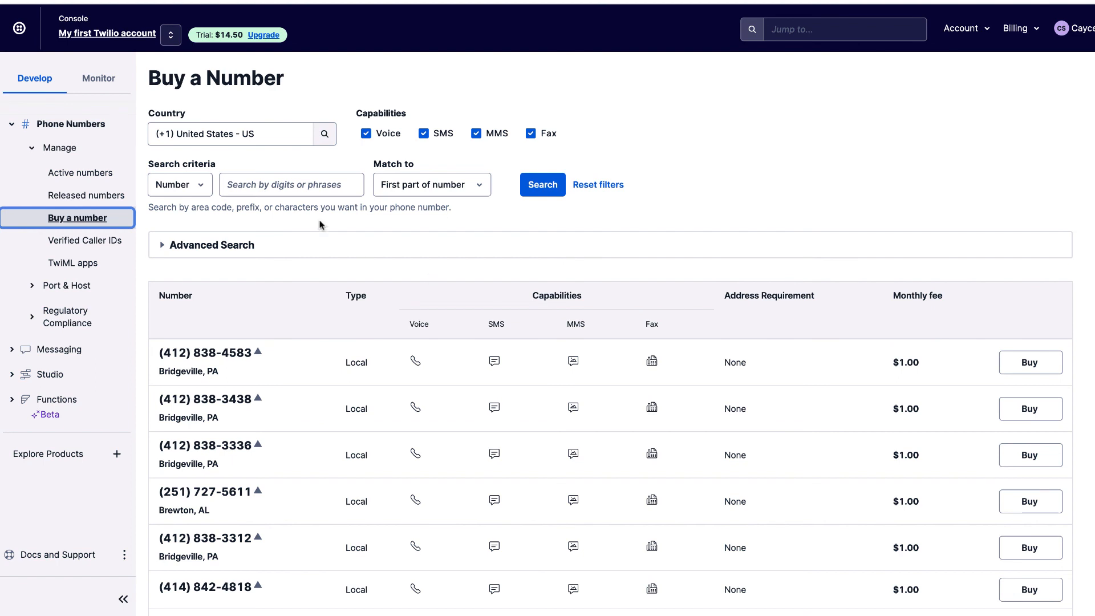
left_click(230, 133)
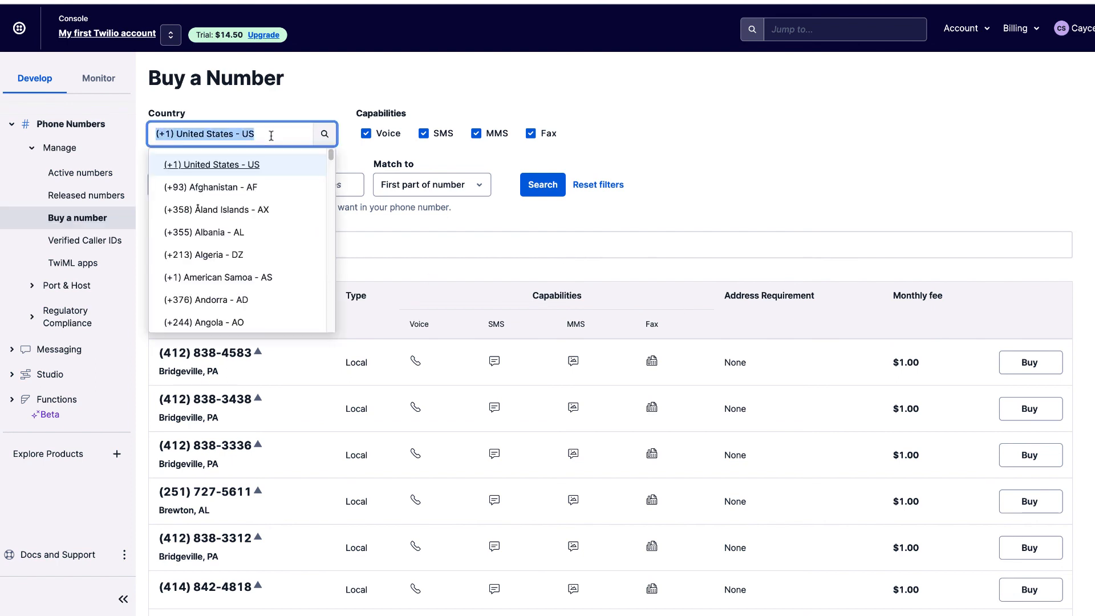
left_click(492, 94)
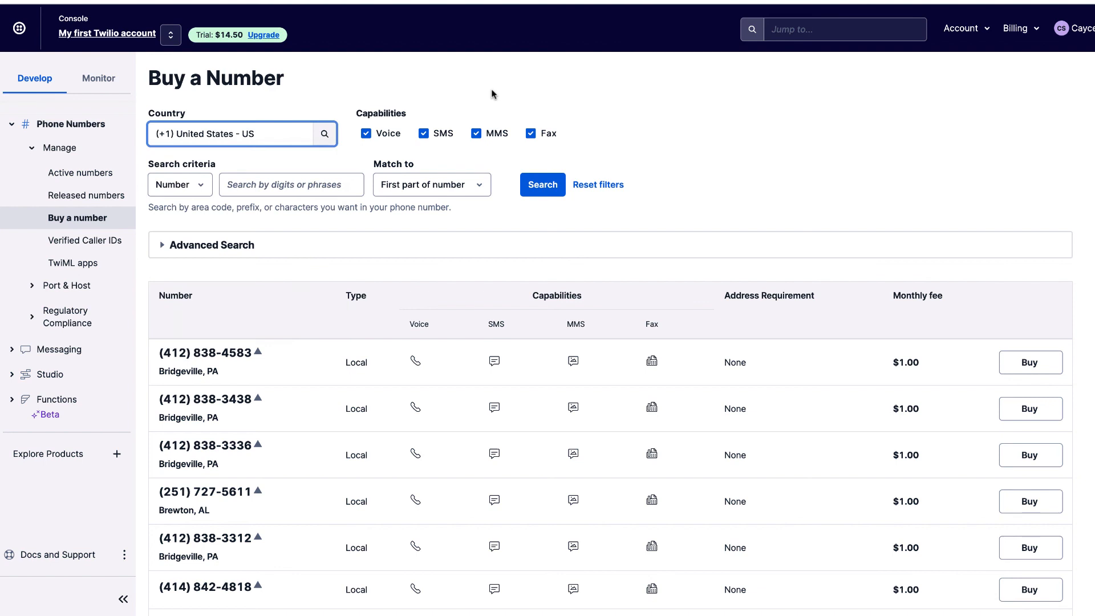
left_click(291, 185)
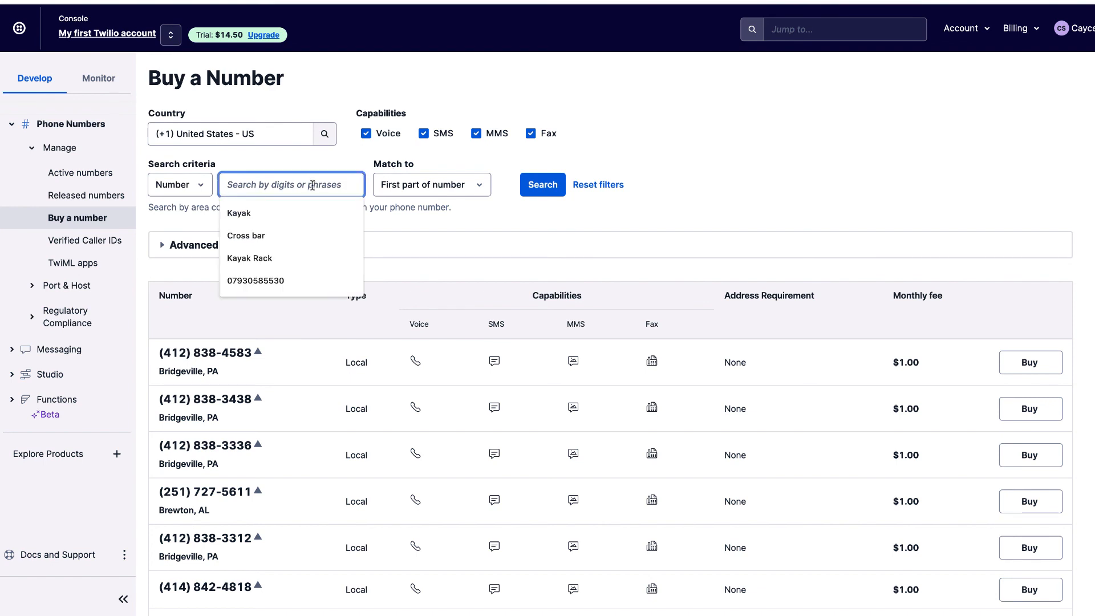
mouse_move(702, 123)
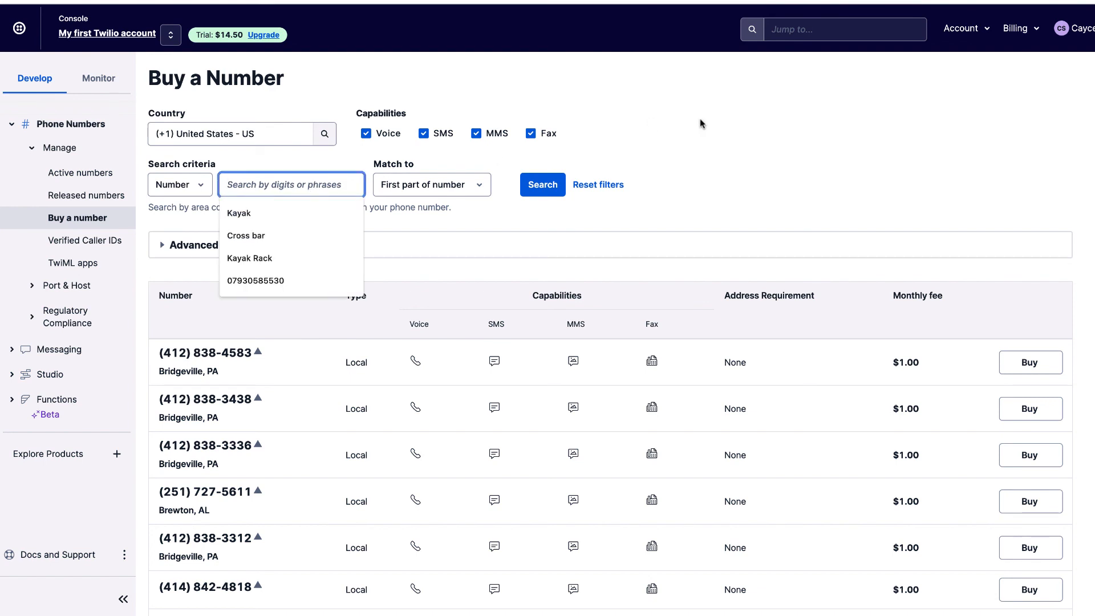
left_click(691, 127)
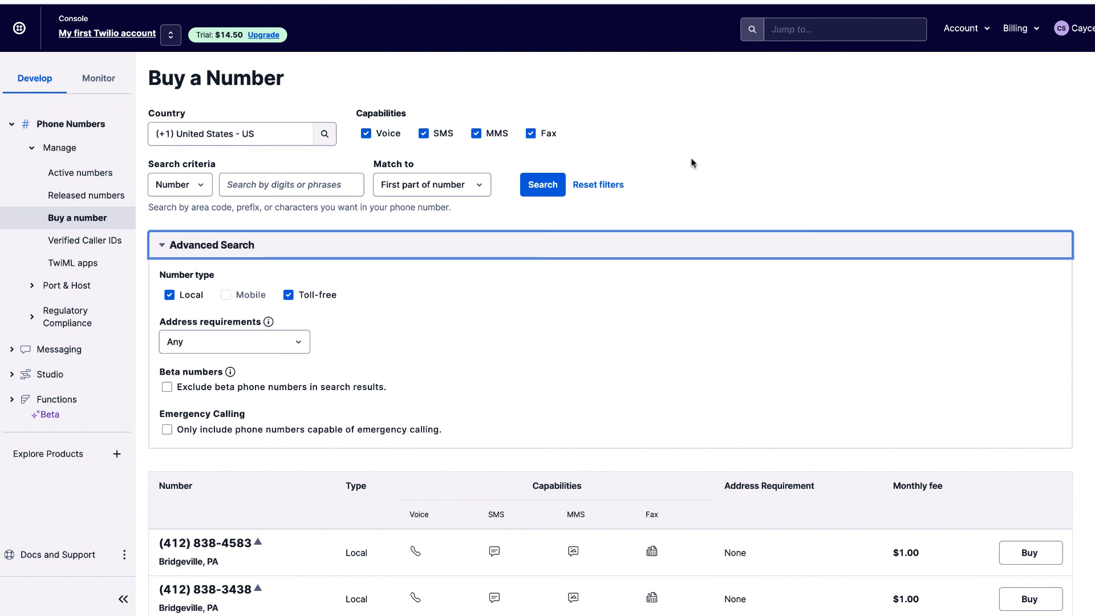
mouse_move(937, 370)
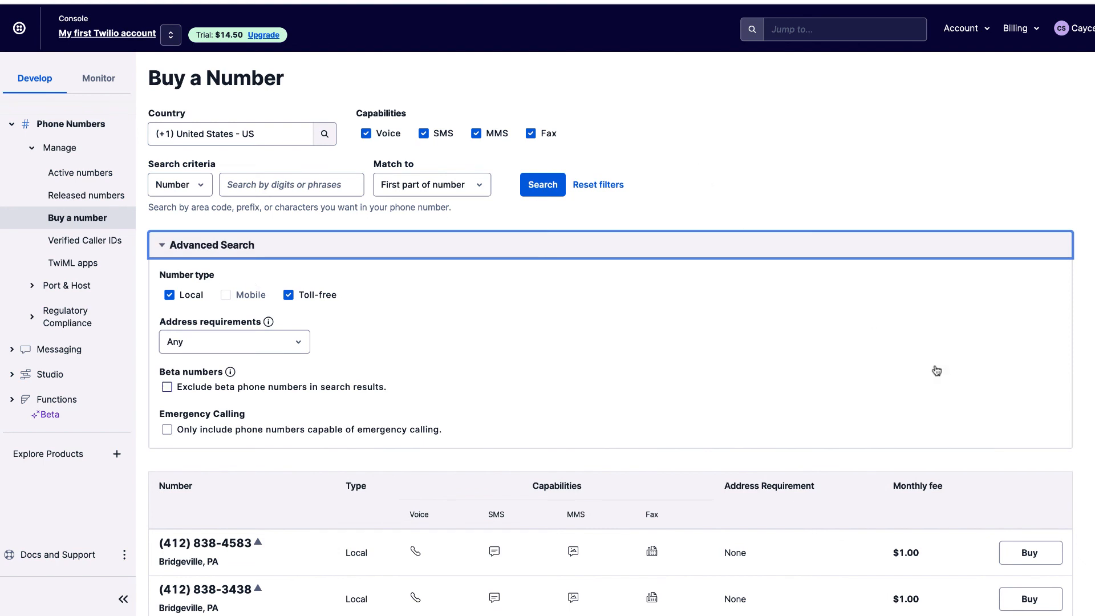
mouse_move(833, 160)
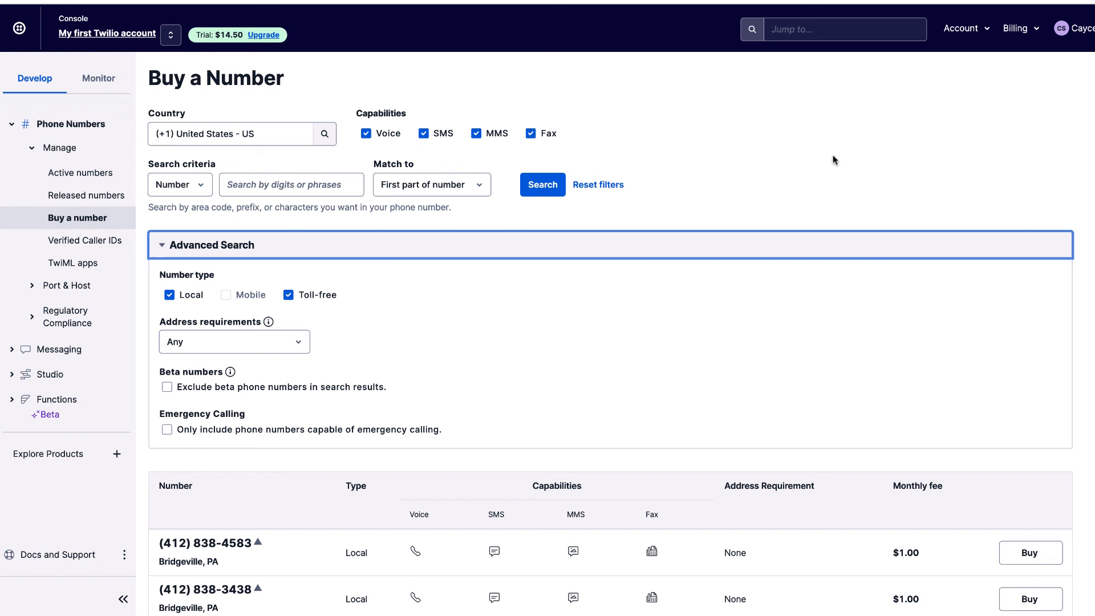